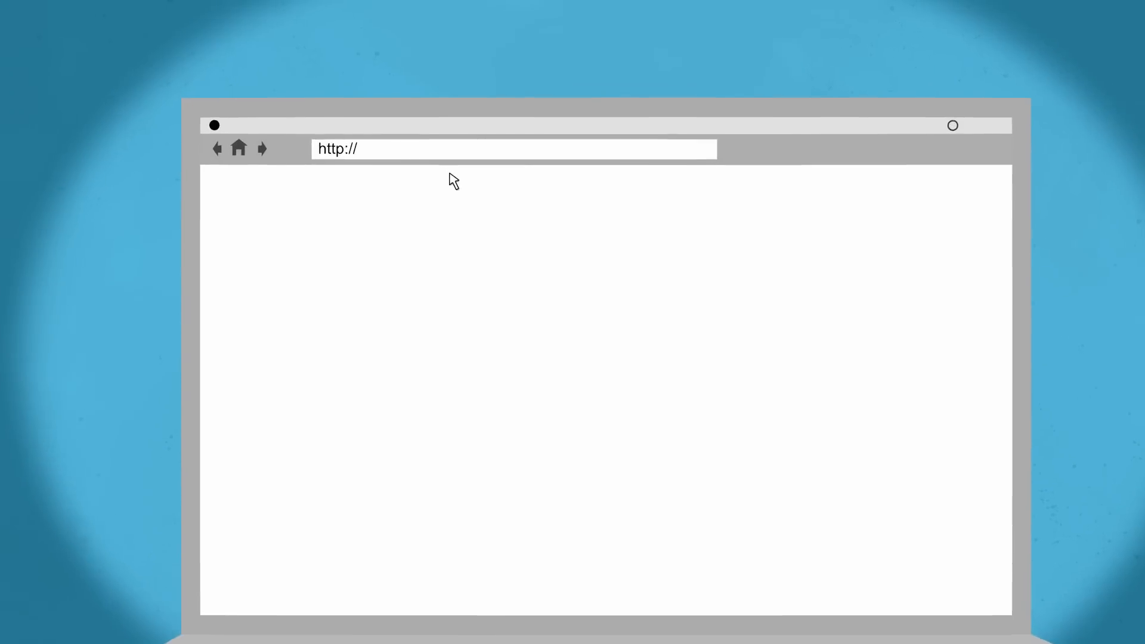
{"action": "type", "text": "www.diasend"}
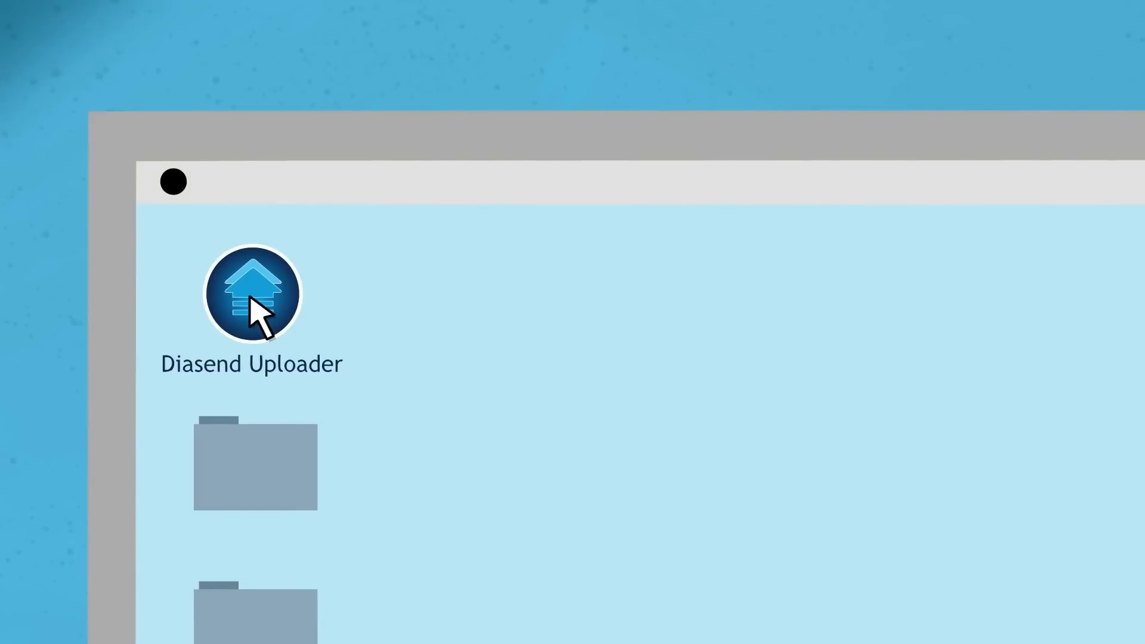
Step: Launch Diasend Uploader from its desktop icon
{"action": "double_click", "coordinate": [253, 298]}
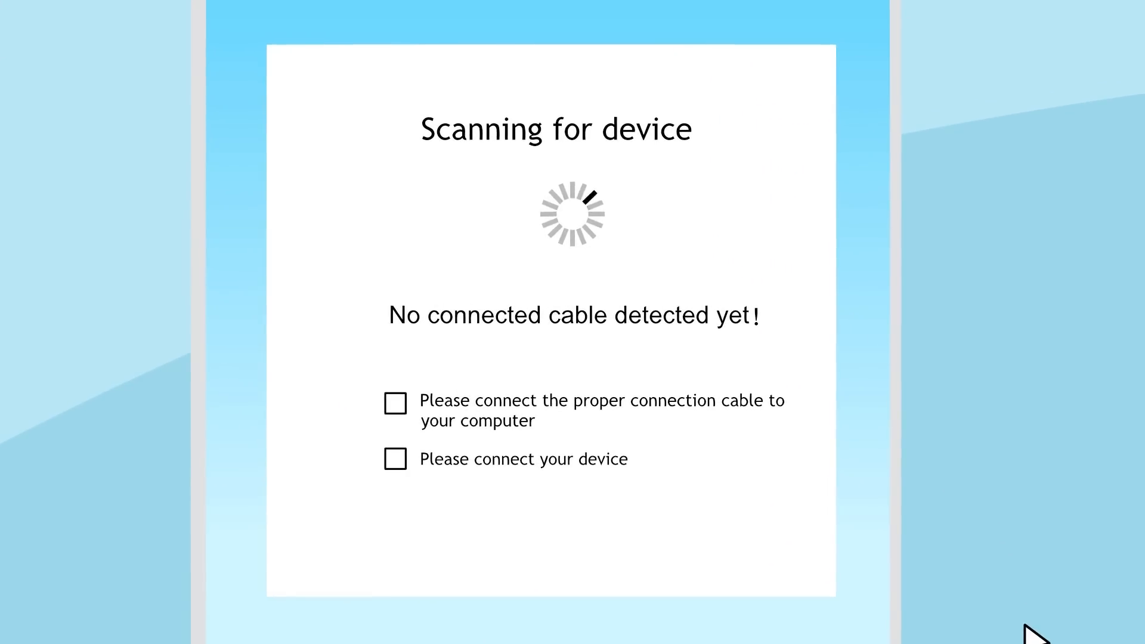
Step: Proceed with the scan for the connected meter and cable
{"action": "left_click", "coordinate": [395, 403]}
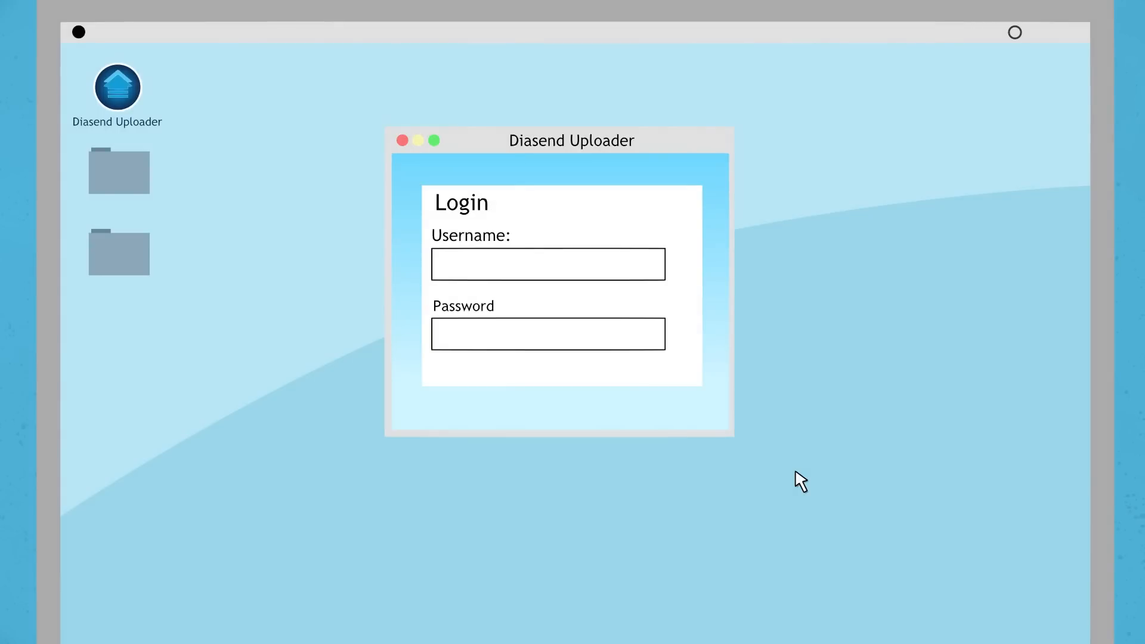
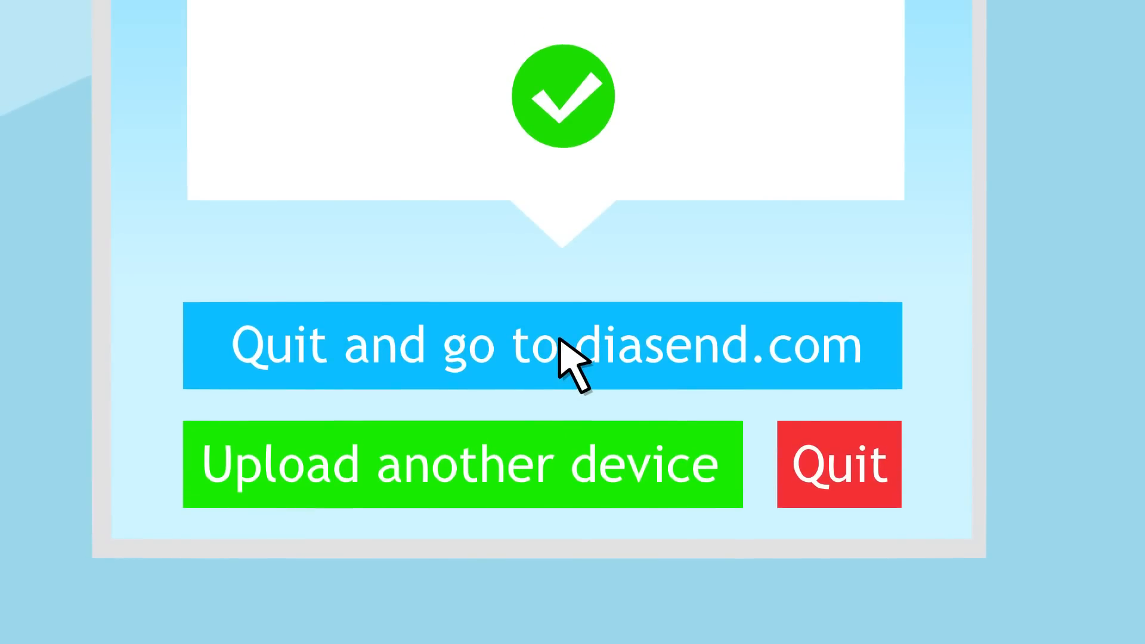
Step: Quit the uploader and go to diasend.com to view the comparison graphs
{"action": "left_click", "coordinate": [570, 351]}
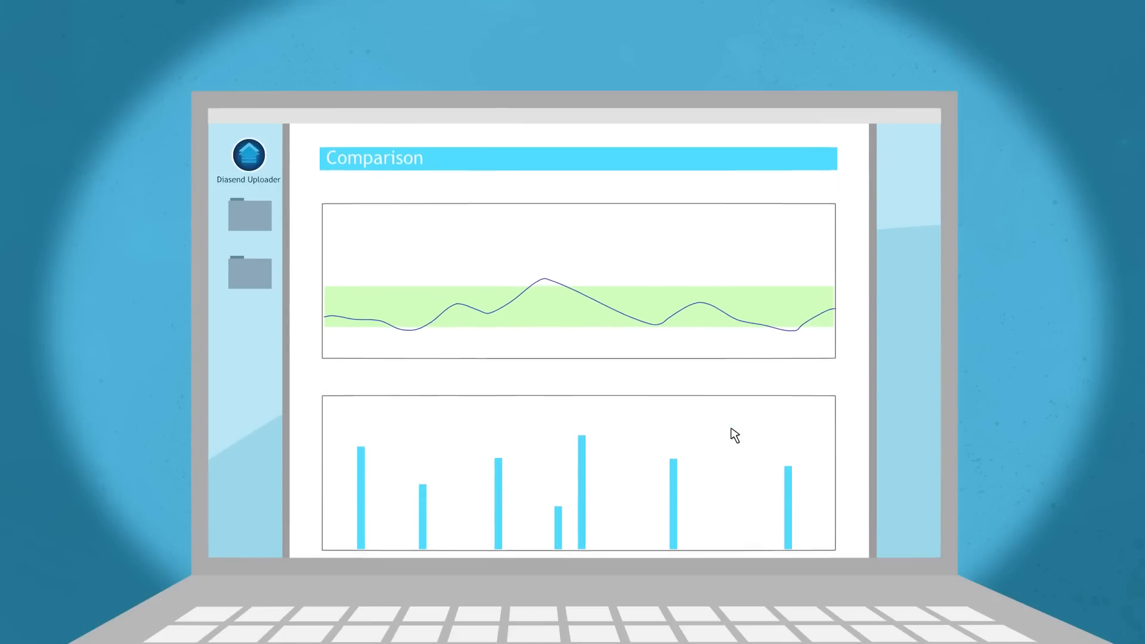